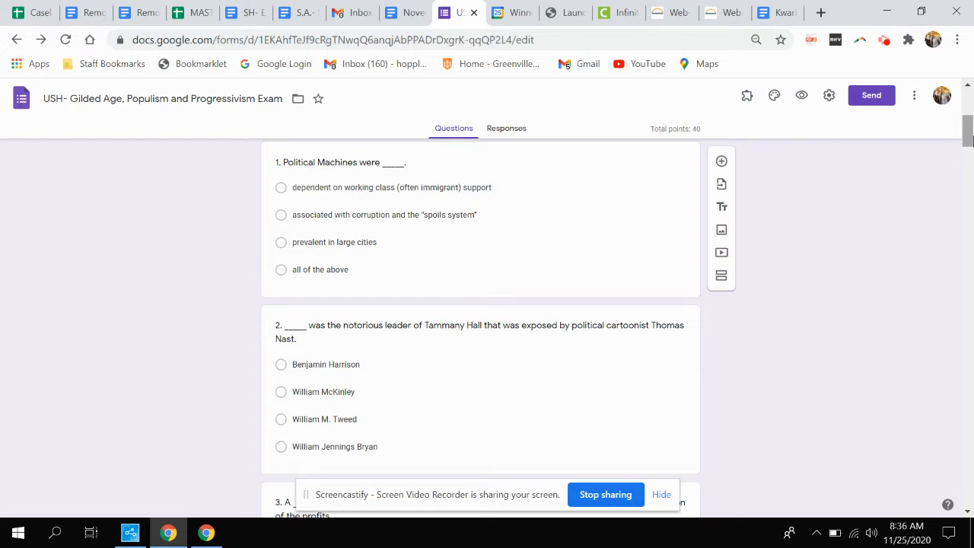
pyautogui.scroll(-3)
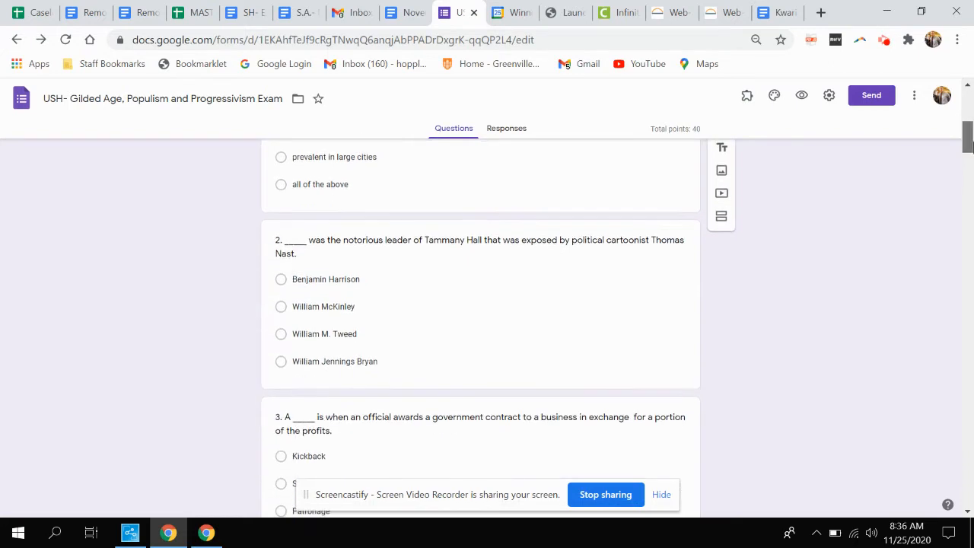
pyautogui.scroll(-3)
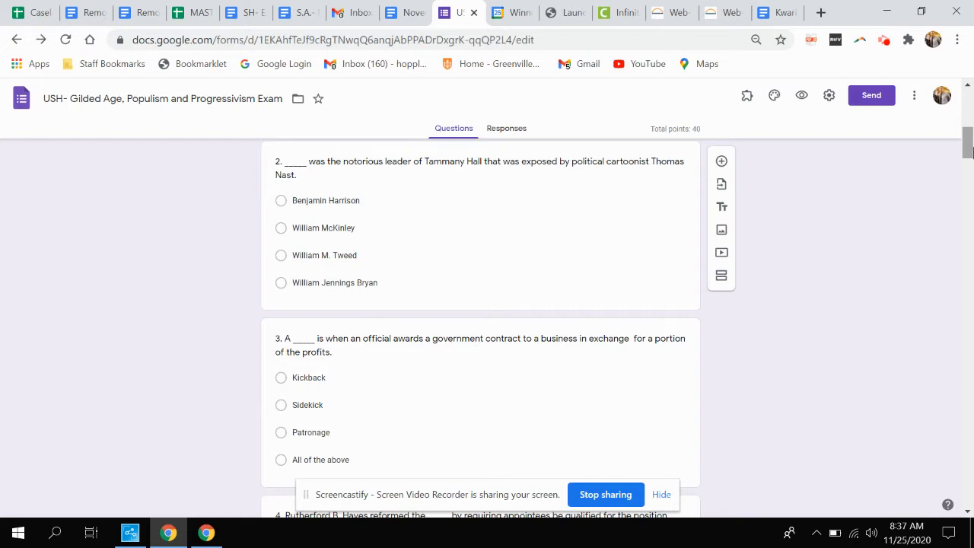
pyautogui.scroll(-3)
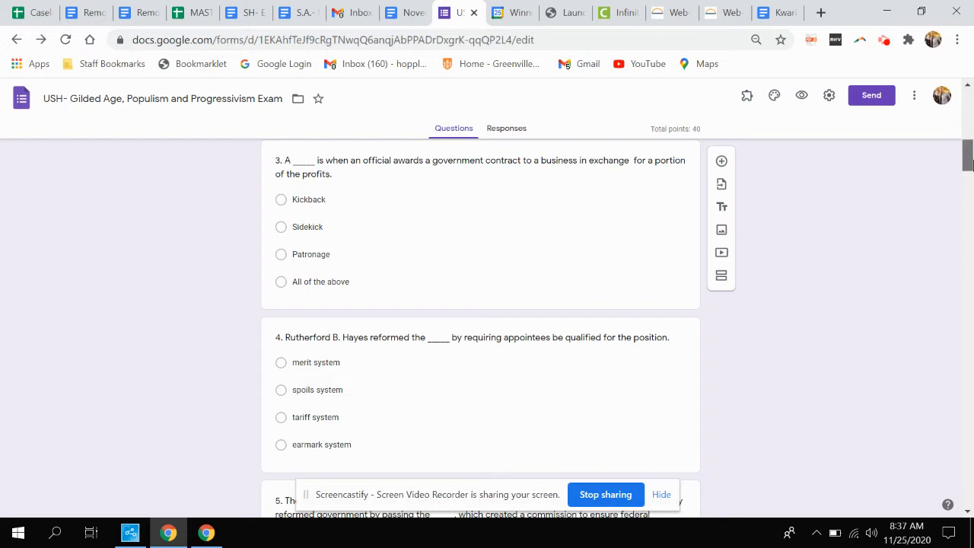
pyautogui.scroll(-3)
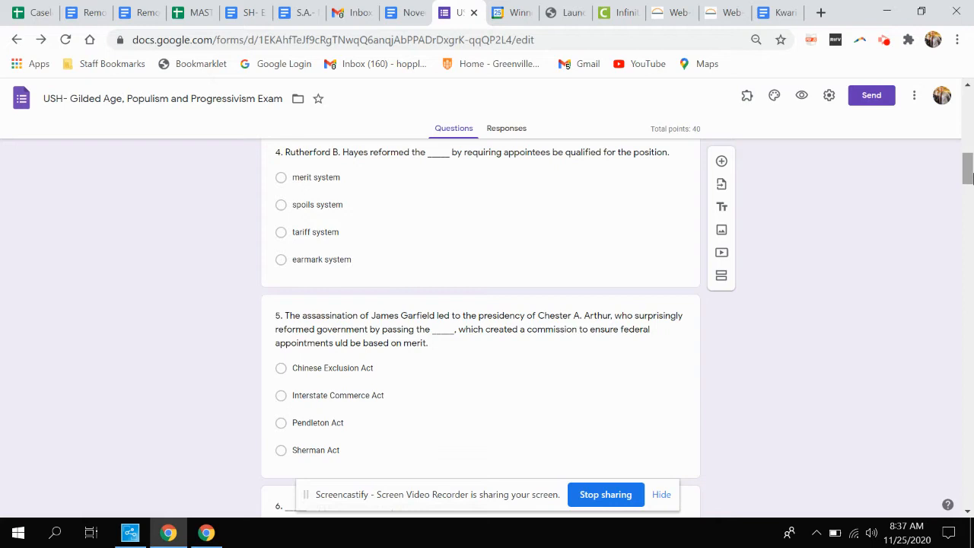
pyautogui.scroll(-3)
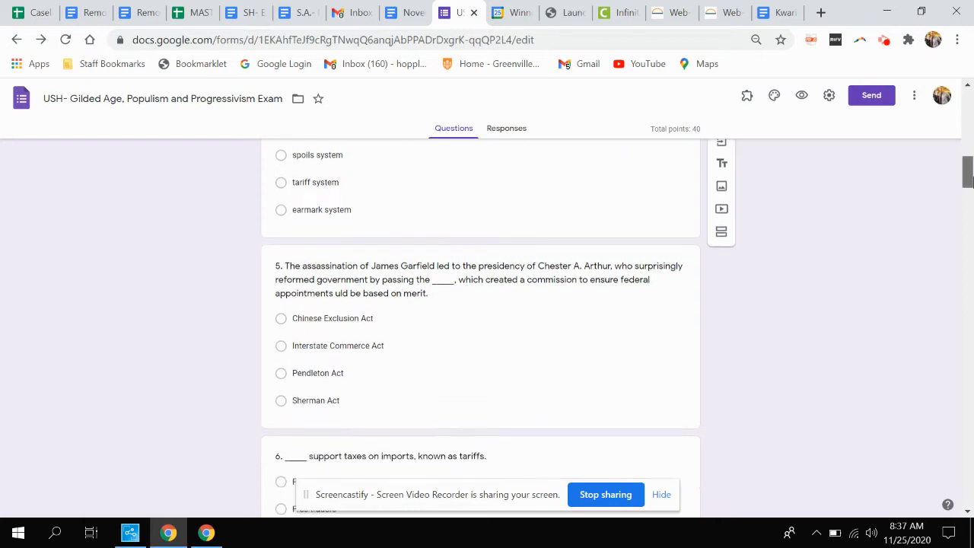
pyautogui.scroll(-3)
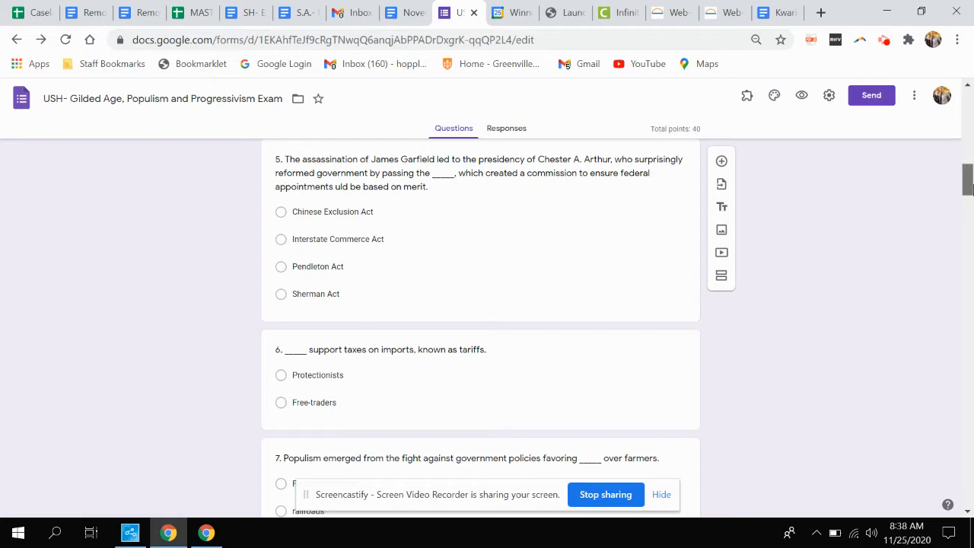
pyautogui.scroll(-3)
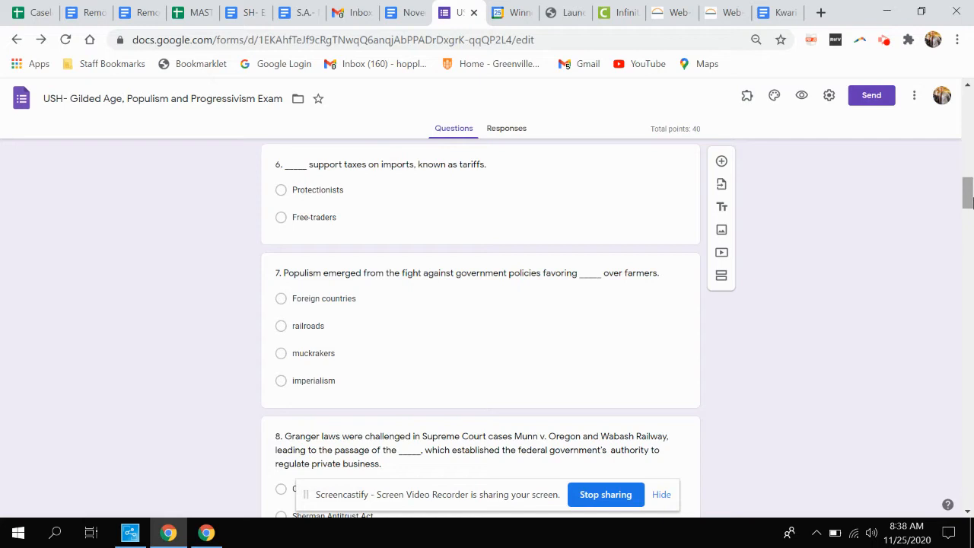
pyautogui.moveTo(716, 297)
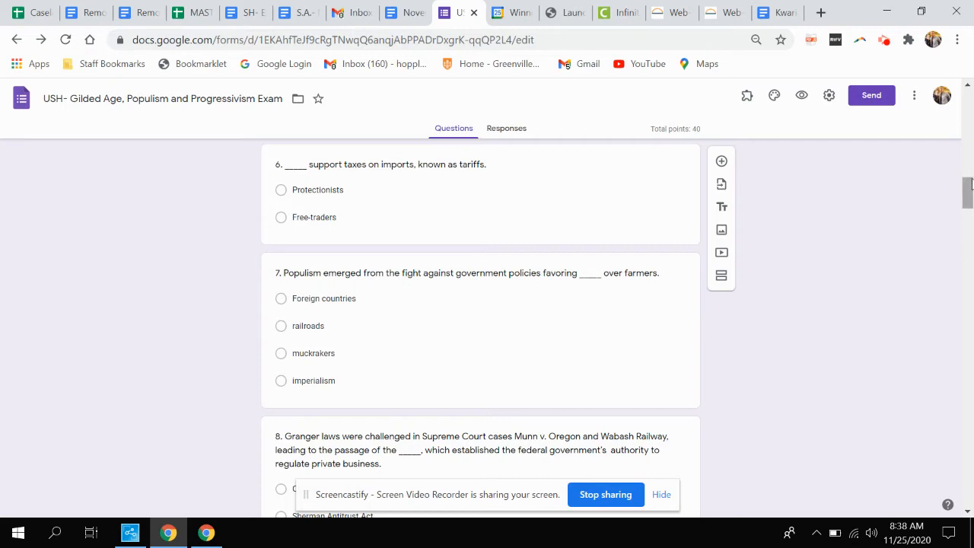
pyautogui.scroll(-3)
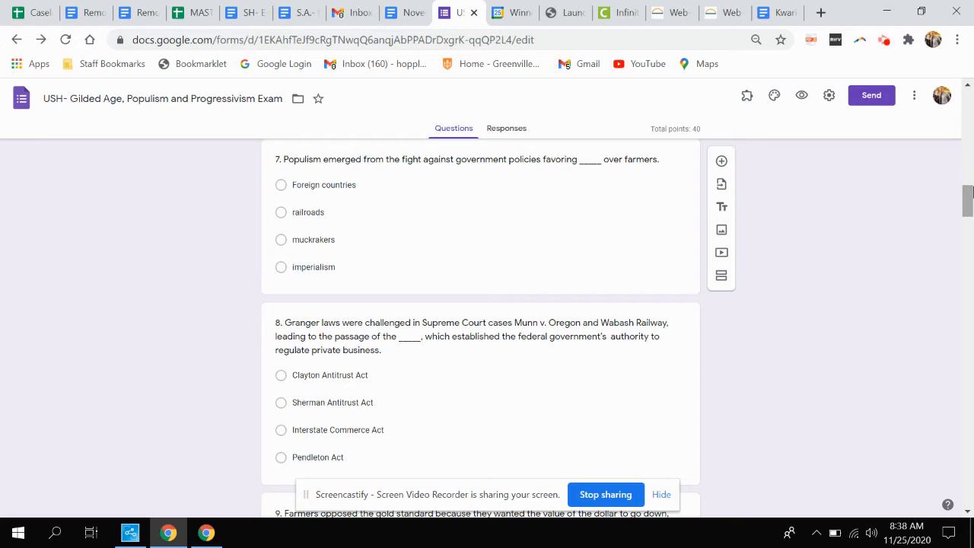
pyautogui.scroll(-3)
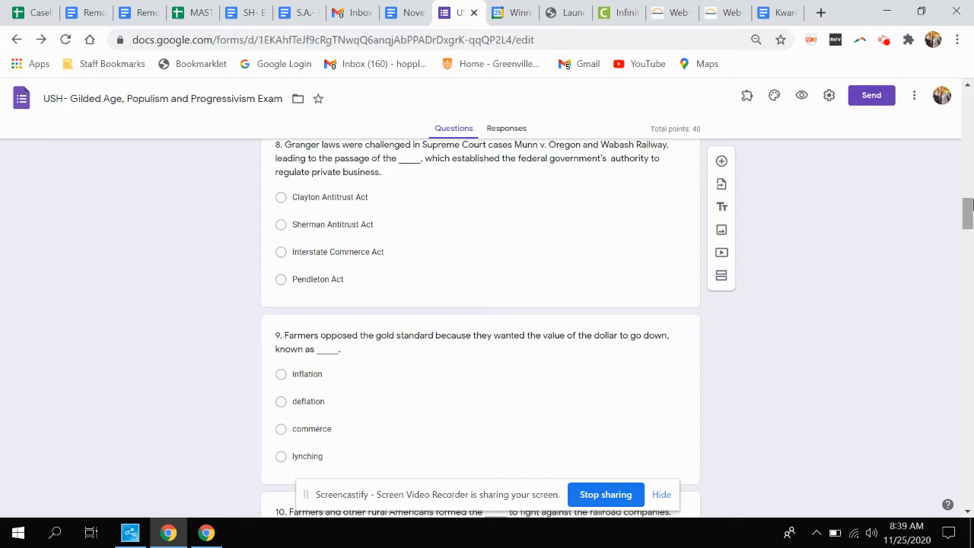
pyautogui.scroll(-3)
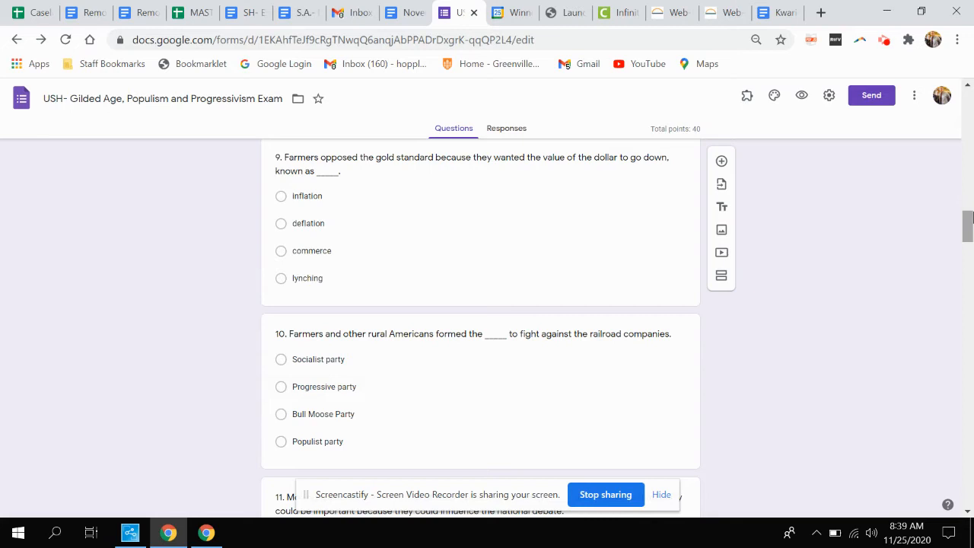
pyautogui.scroll(-3)
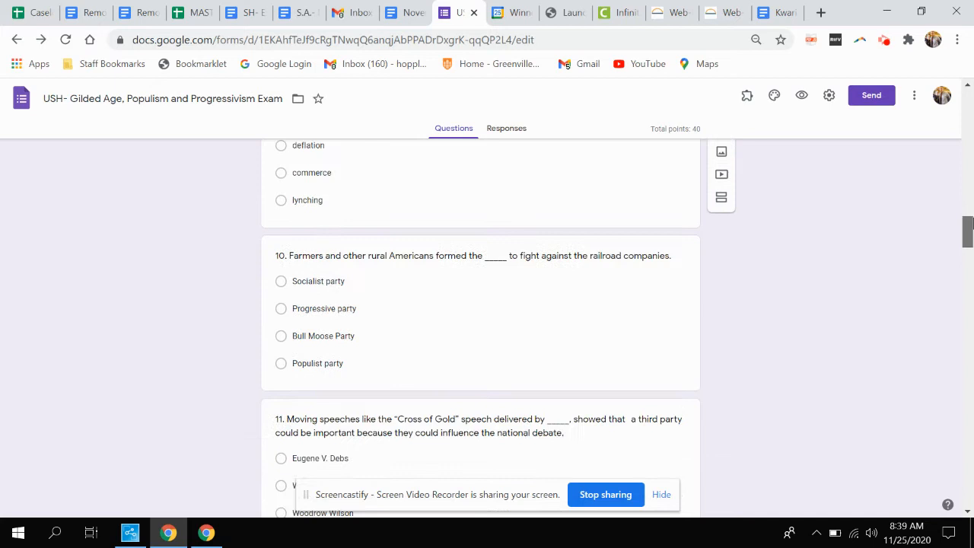
pyautogui.scroll(-3)
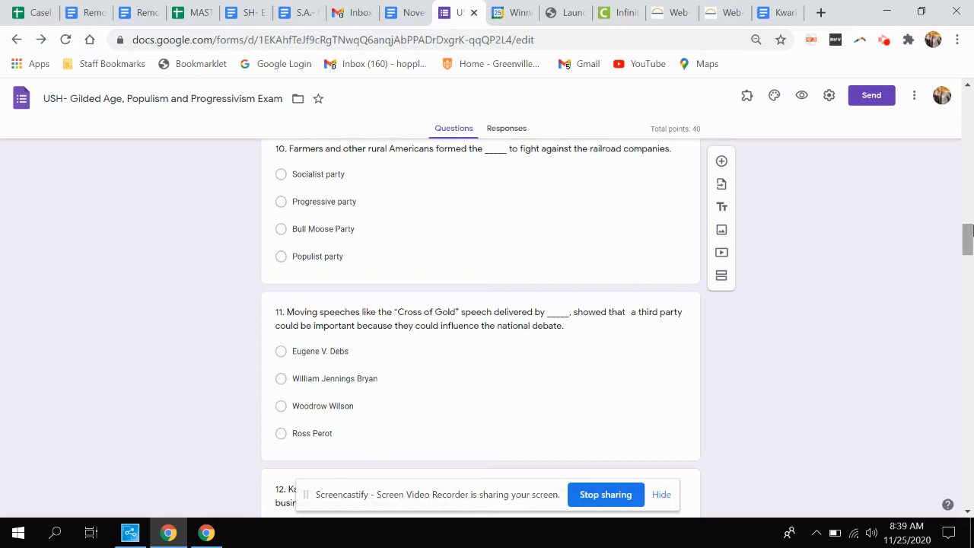
pyautogui.scroll(-3)
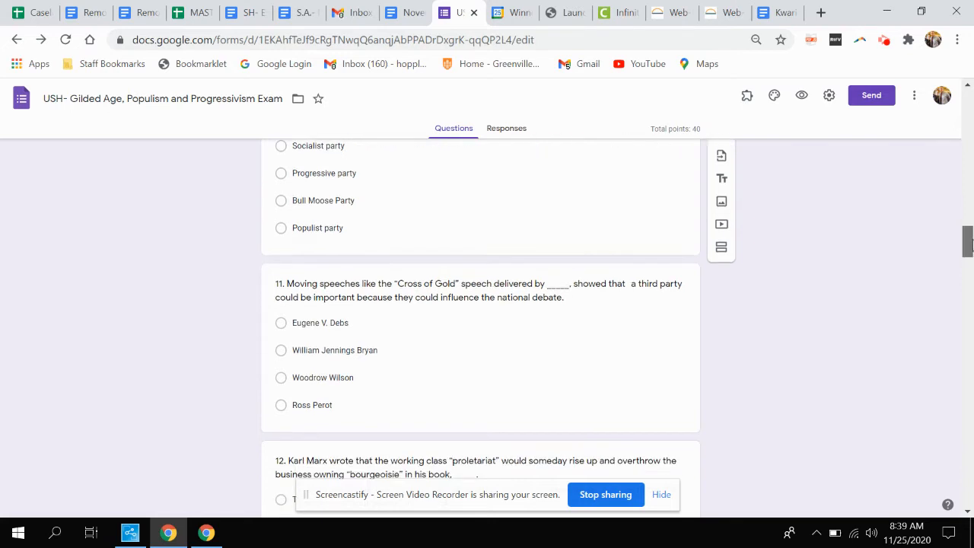
pyautogui.scroll(-3)
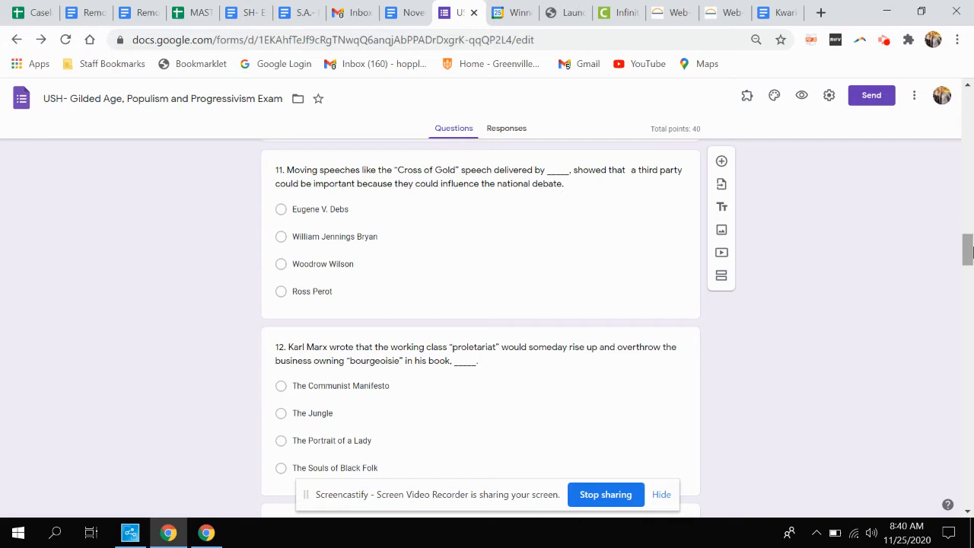
pyautogui.scroll(-3)
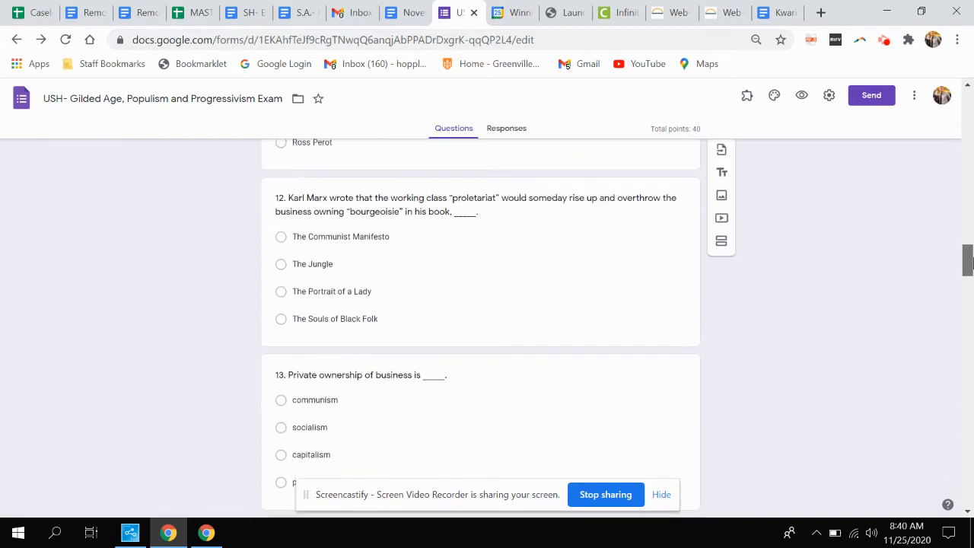
pyautogui.scroll(-3)
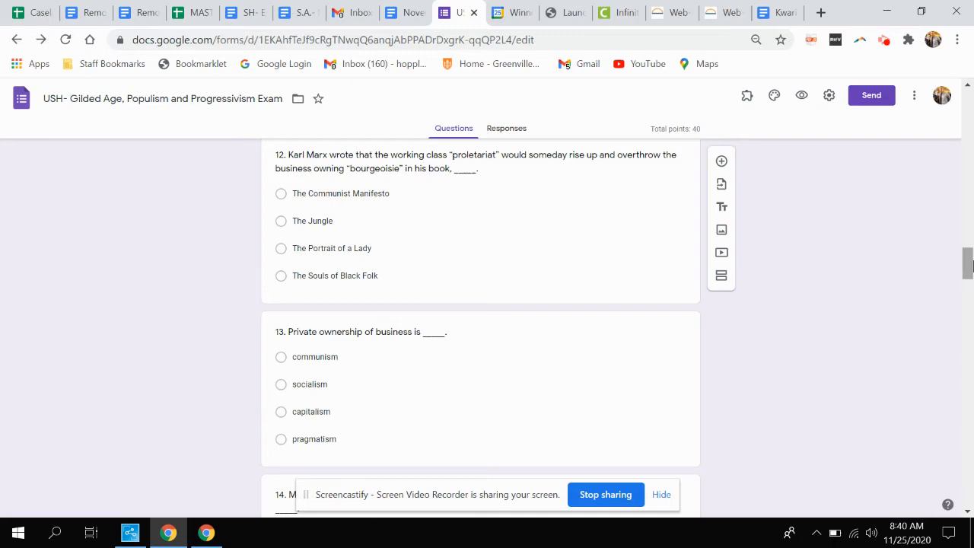
pyautogui.scroll(-3)
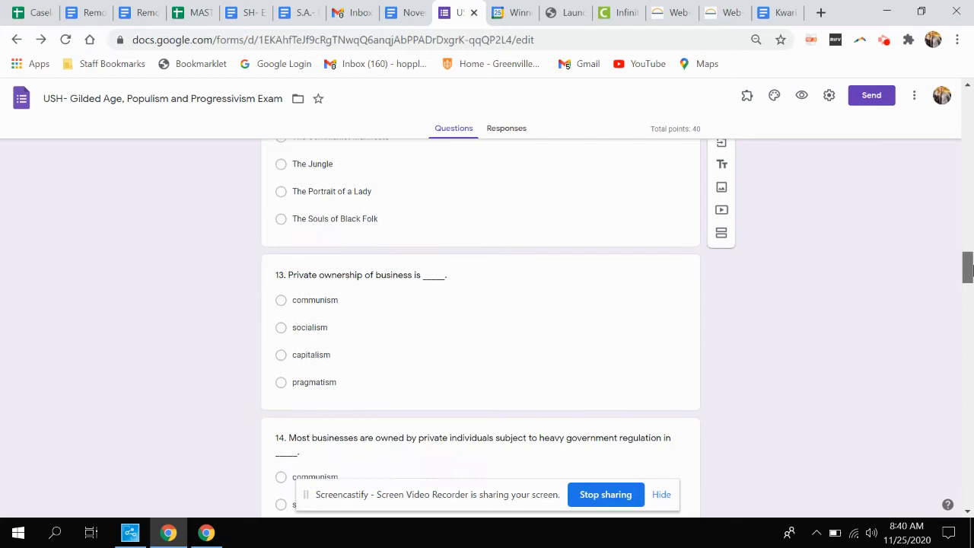
pyautogui.scroll(-3)
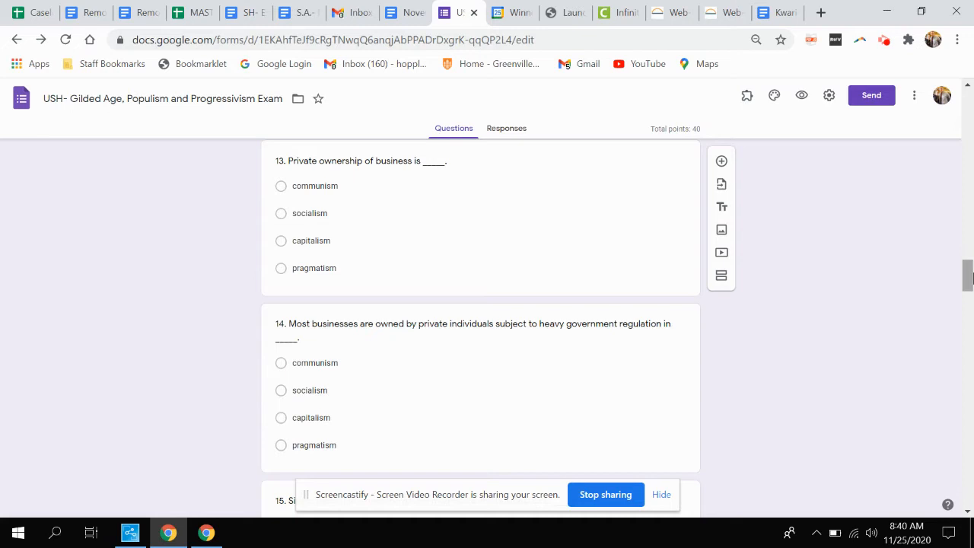
pyautogui.scroll(-3)
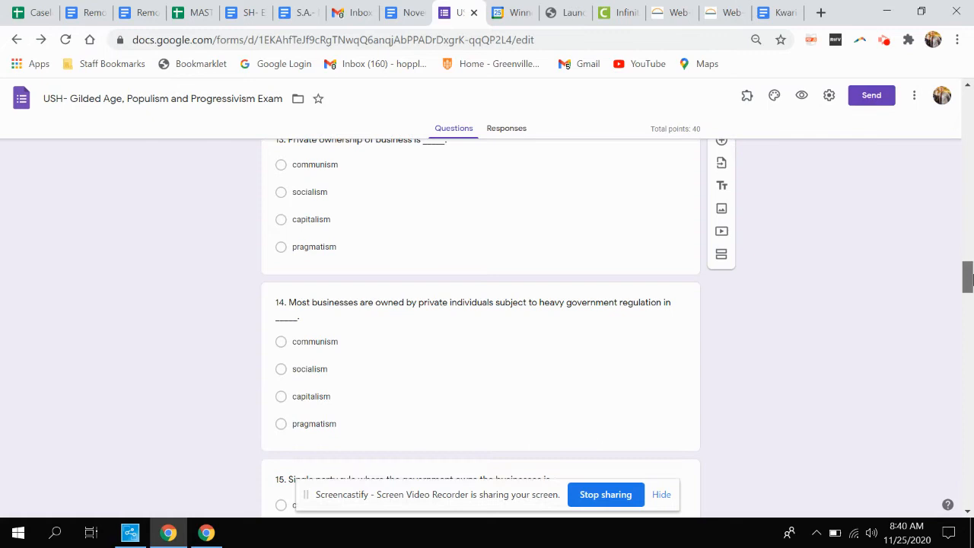
pyautogui.scroll(-3)
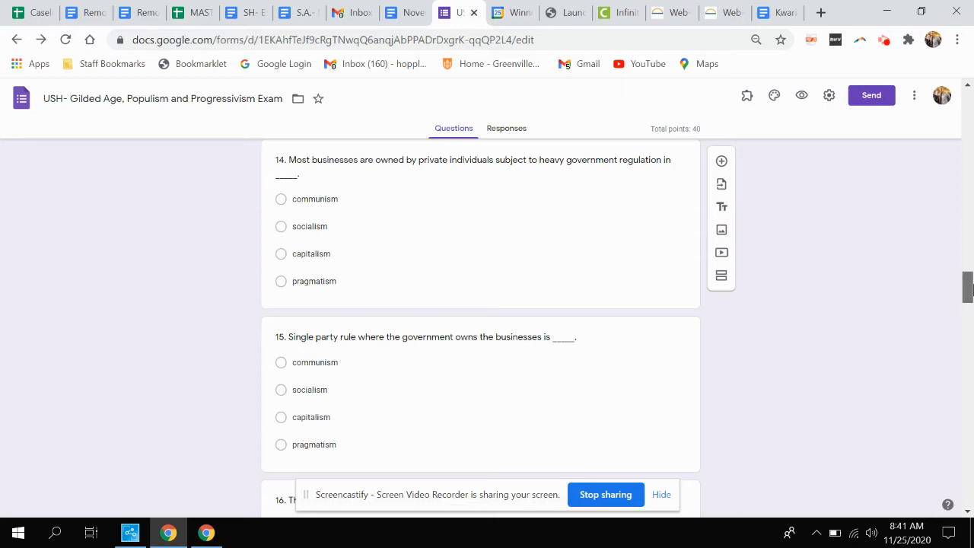
pyautogui.scroll(-3)
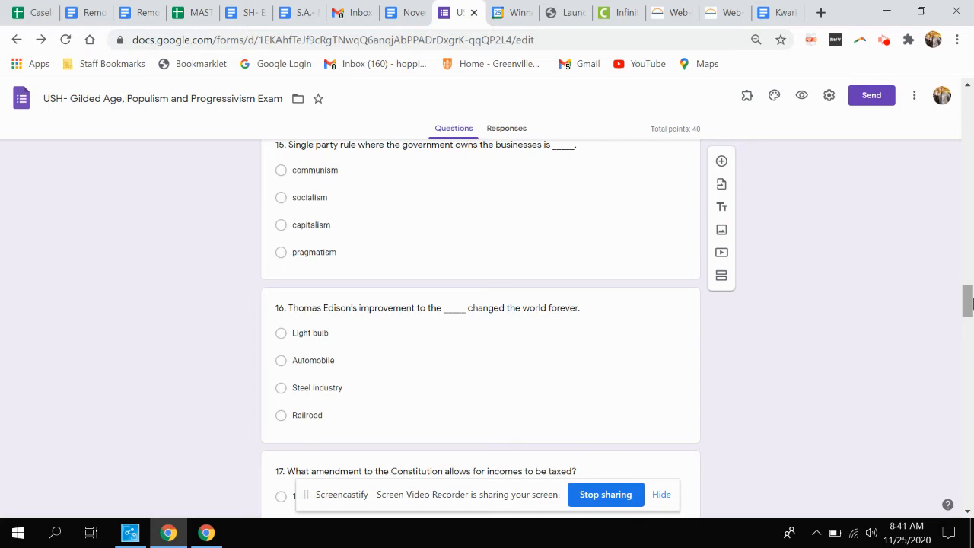
pyautogui.scroll(-3)
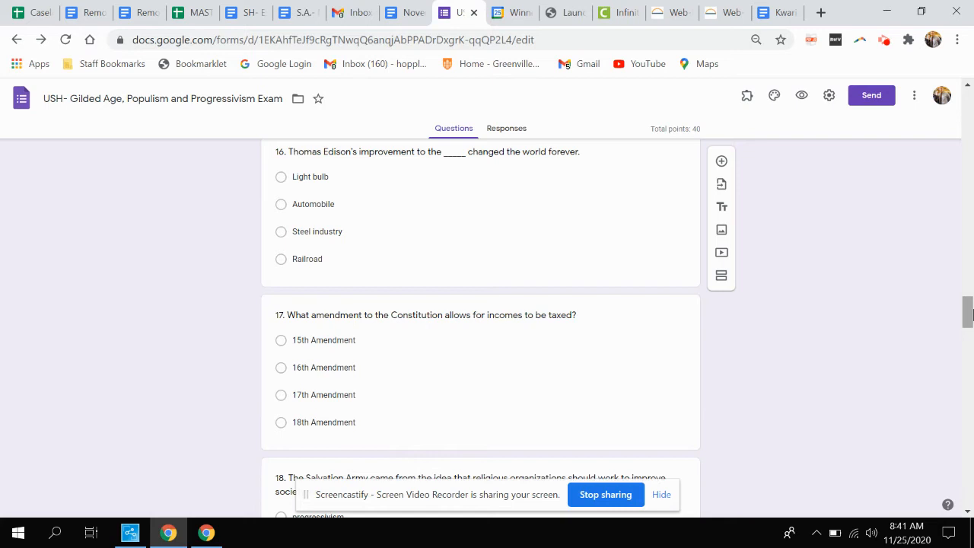
pyautogui.scroll(-3)
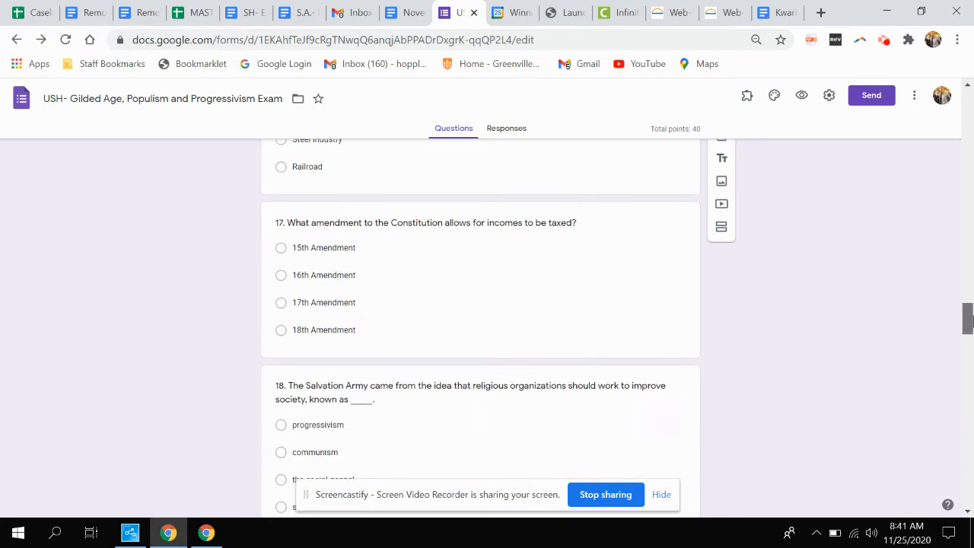
pyautogui.scroll(-3)
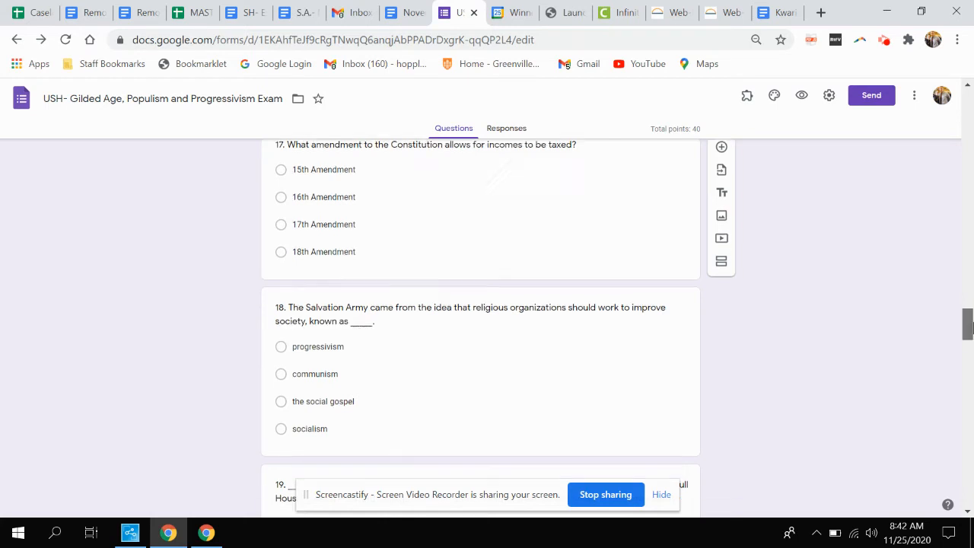
pyautogui.scroll(-3)
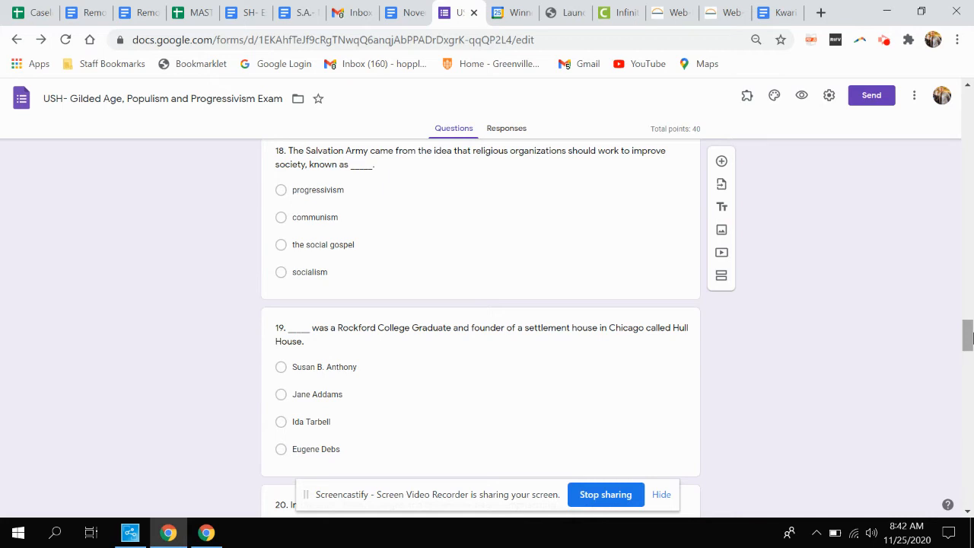
pyautogui.scroll(-3)
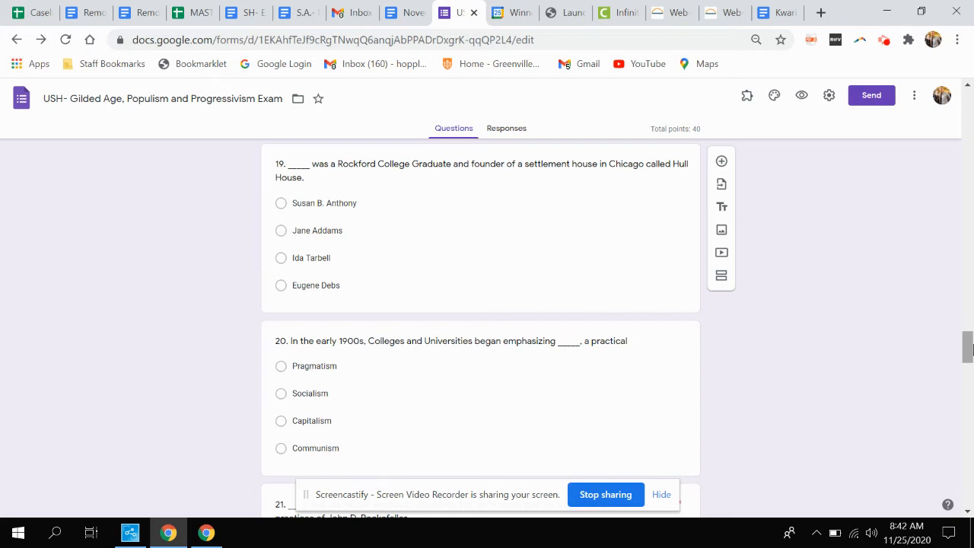
pyautogui.scroll(-3)
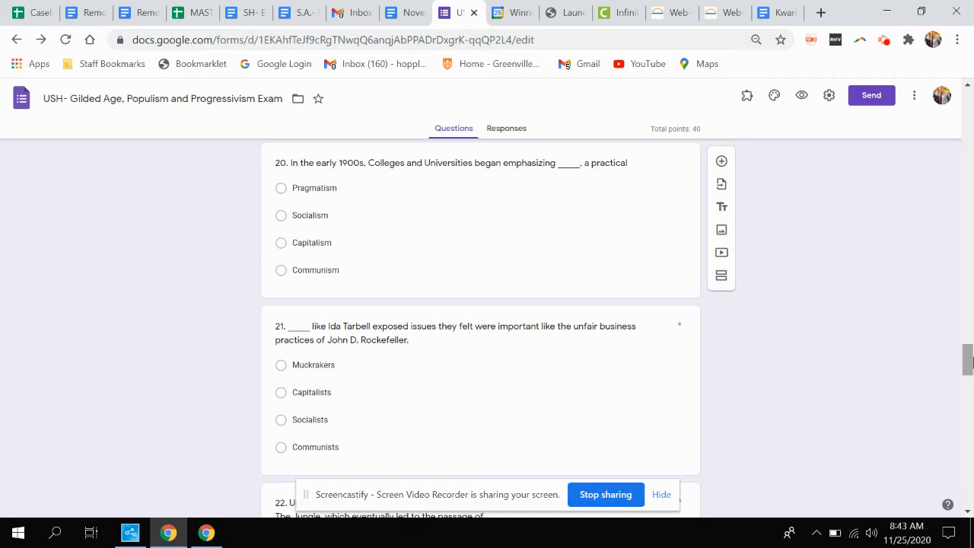
pyautogui.scroll(-3)
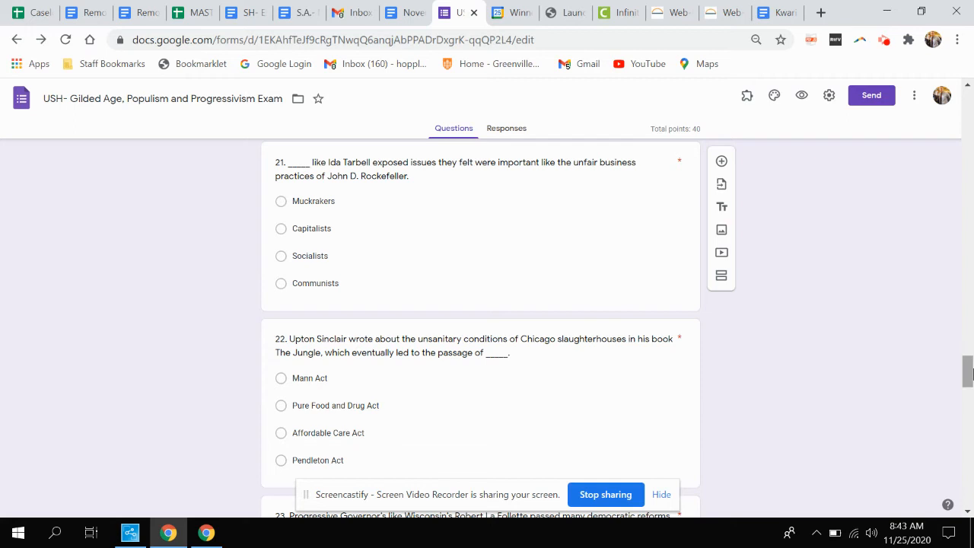
pyautogui.scroll(-3)
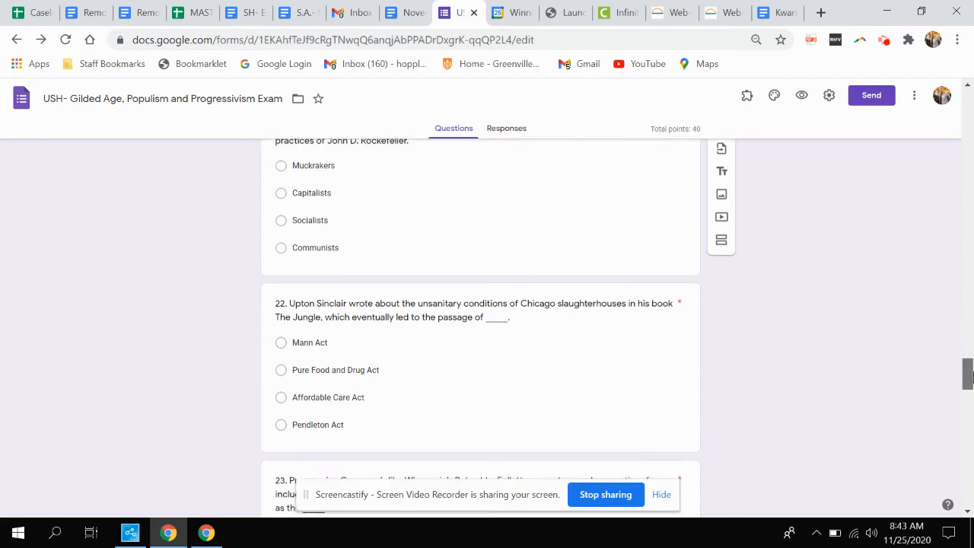
pyautogui.scroll(-3)
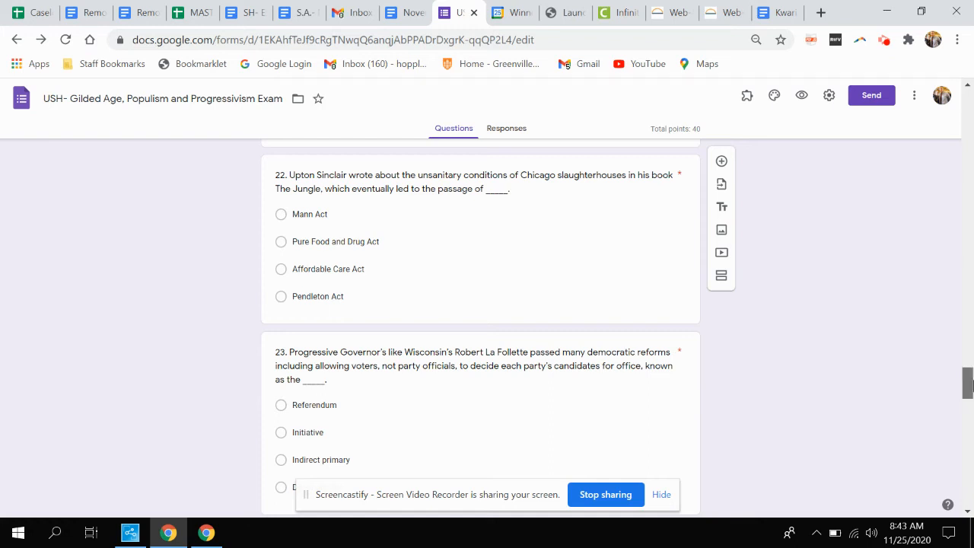
pyautogui.scroll(-3)
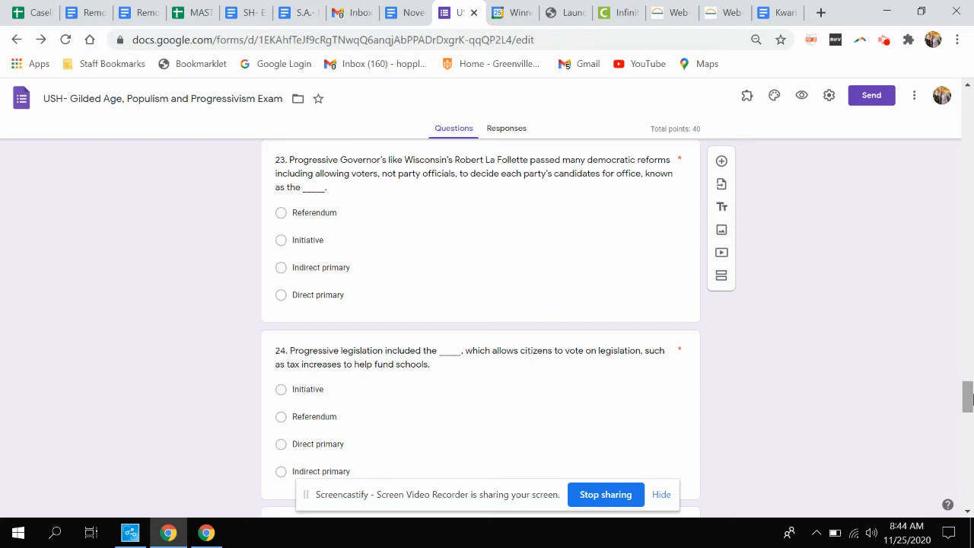
pyautogui.scroll(-3)
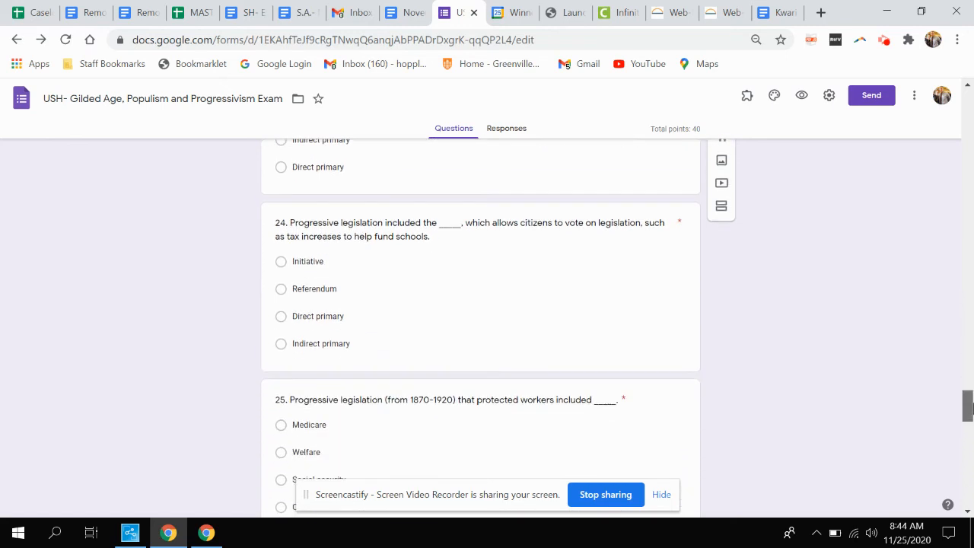
pyautogui.scroll(-3)
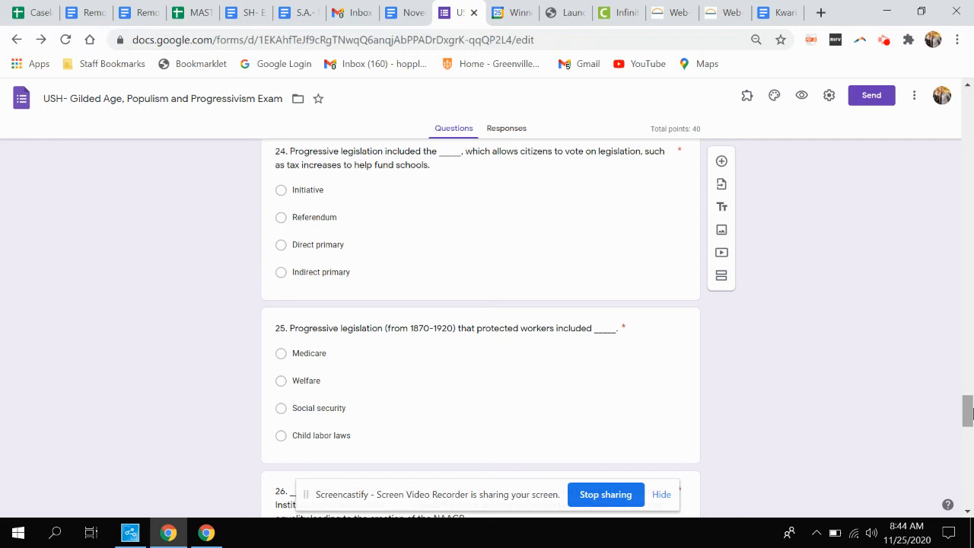
pyautogui.scroll(-3)
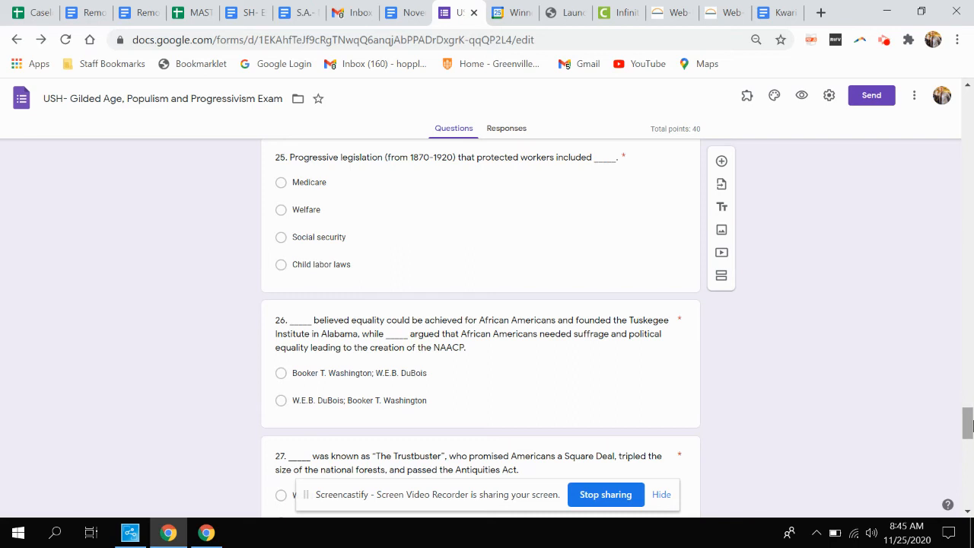
pyautogui.scroll(-3)
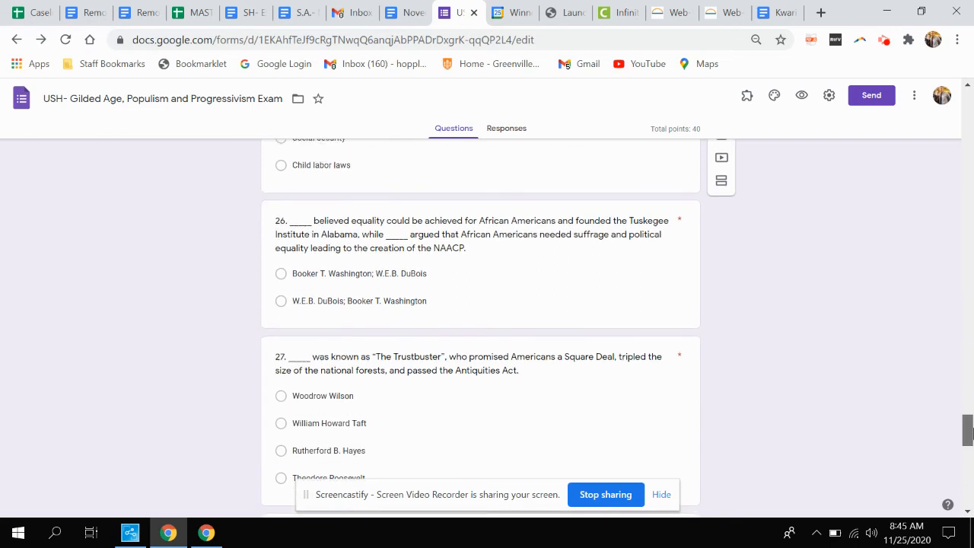
pyautogui.scroll(-3)
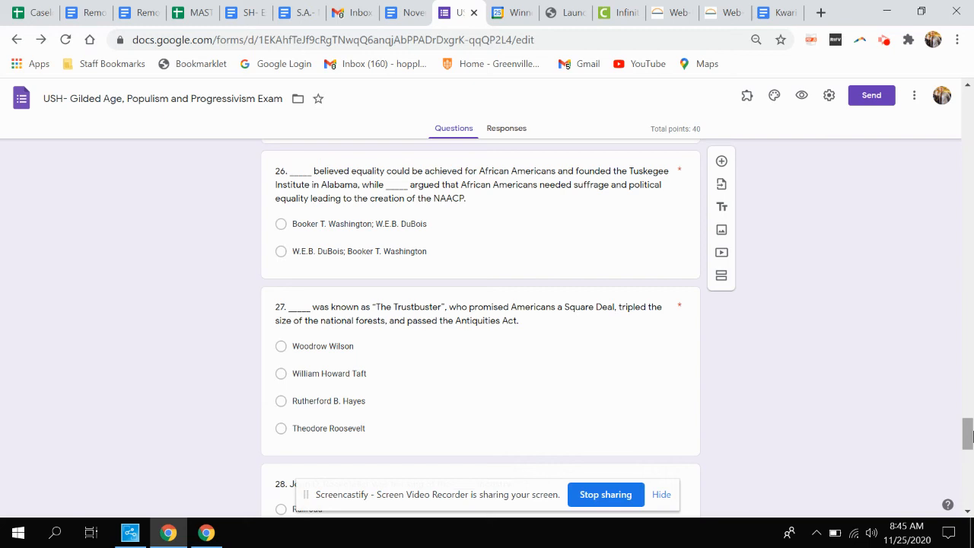
pyautogui.scroll(-3)
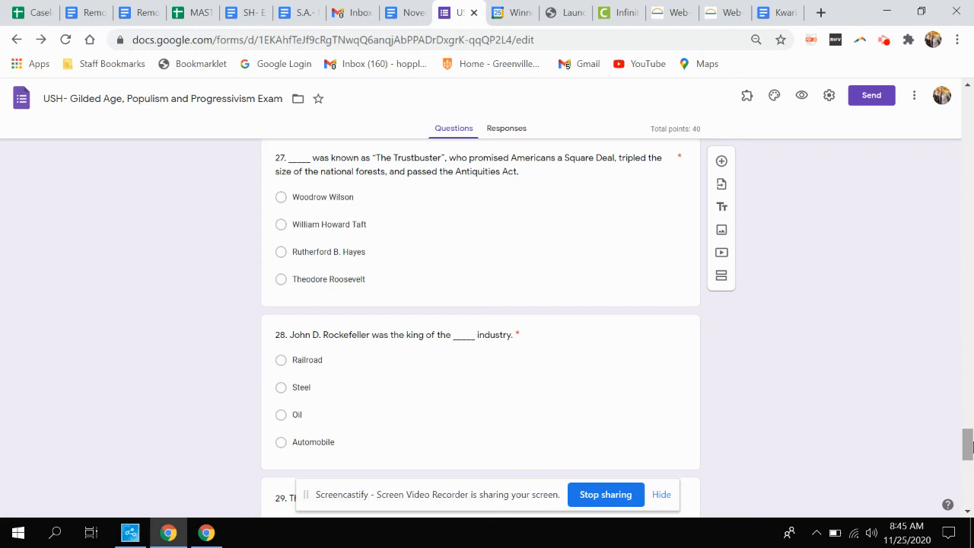
pyautogui.scroll(-3)
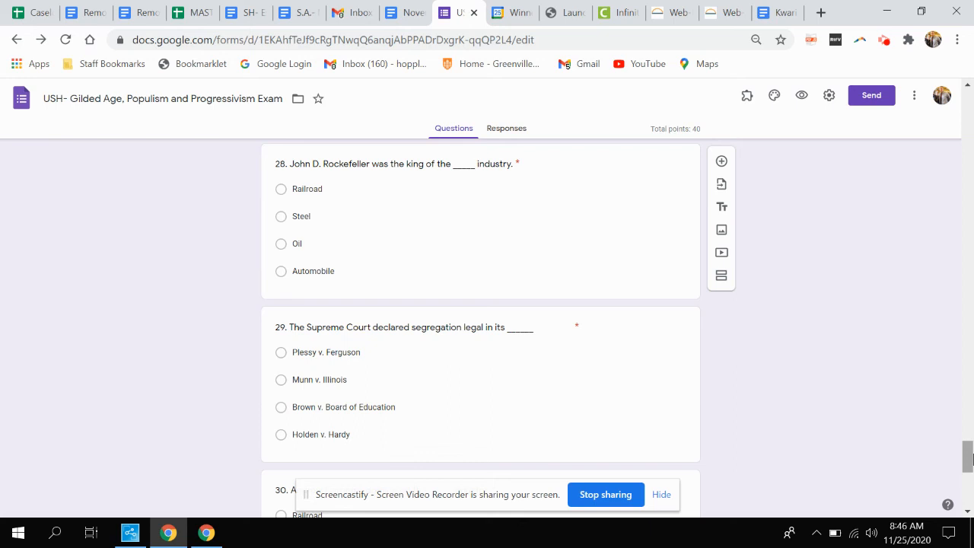
pyautogui.scroll(-3)
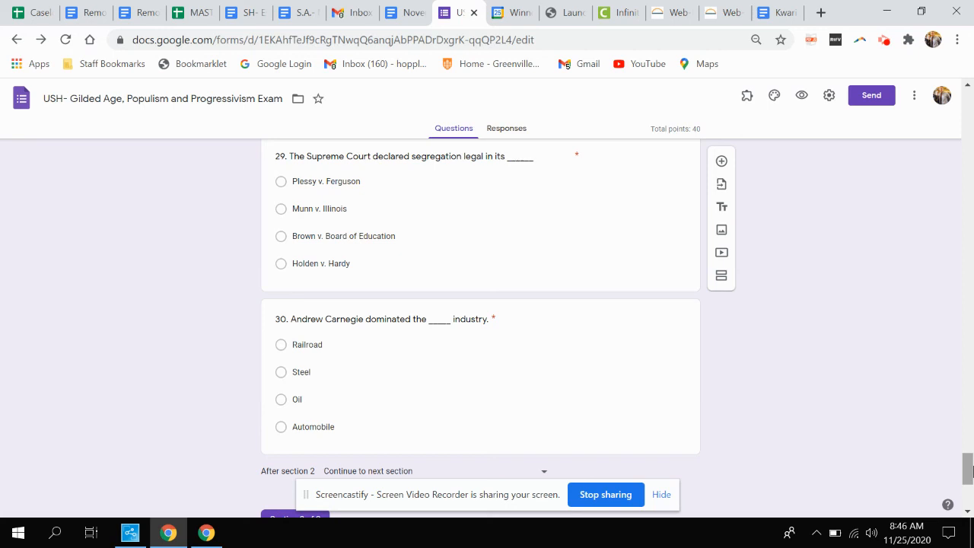
pyautogui.scroll(-3)
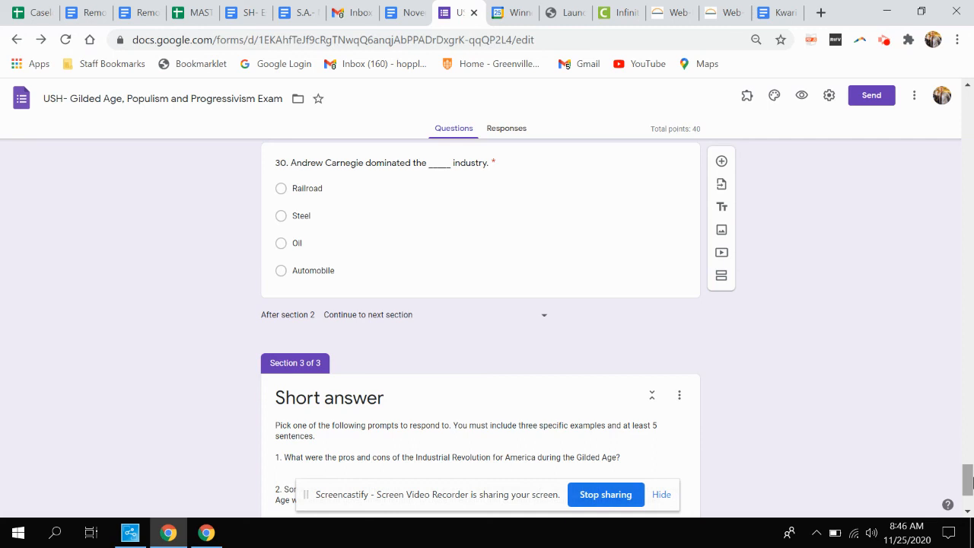
pyautogui.scroll(-3)
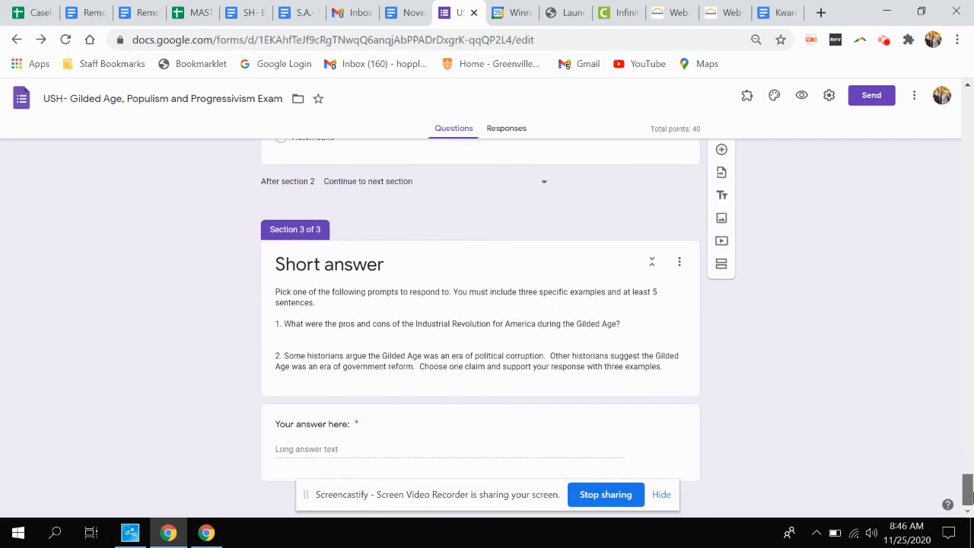